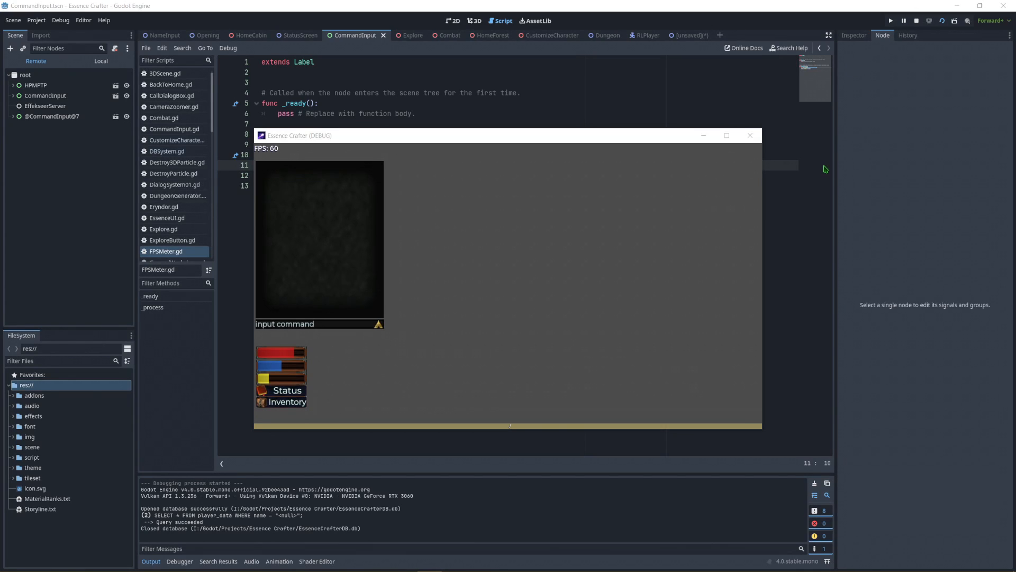
mouse_move(356, 181)
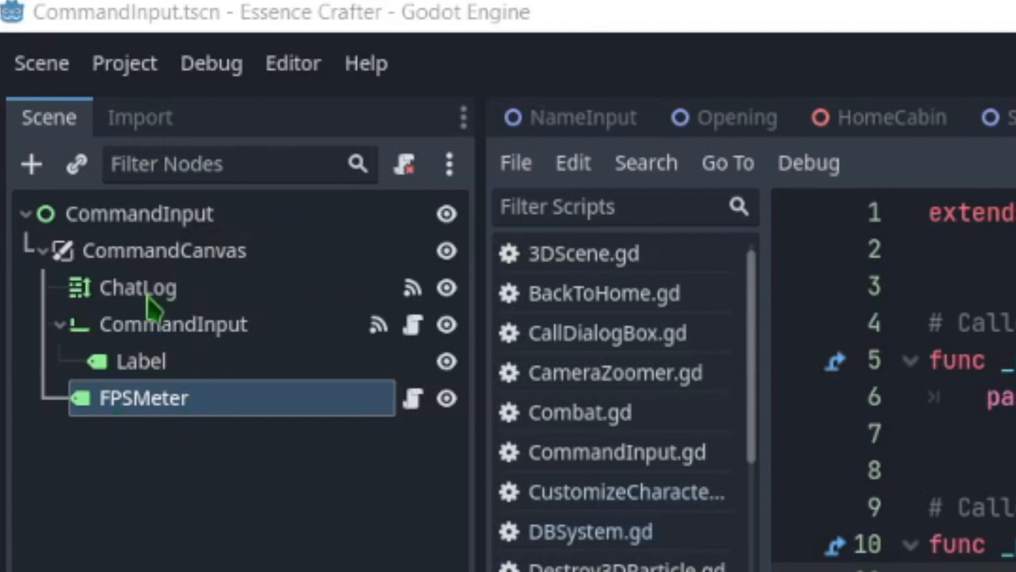
mouse_move(180, 457)
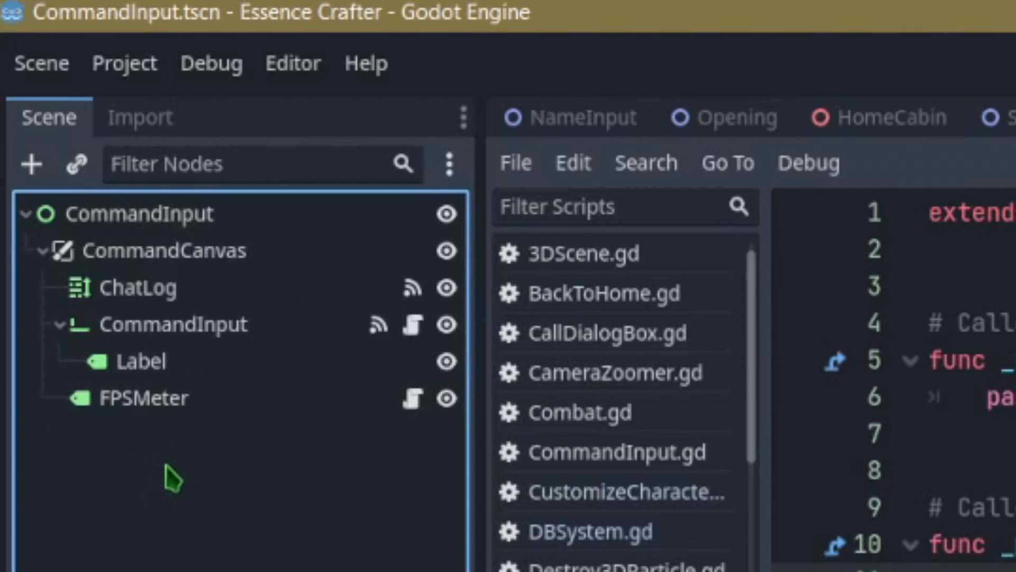
Select the FPSMeter label node and bring up its script in the editor.
click(149, 397)
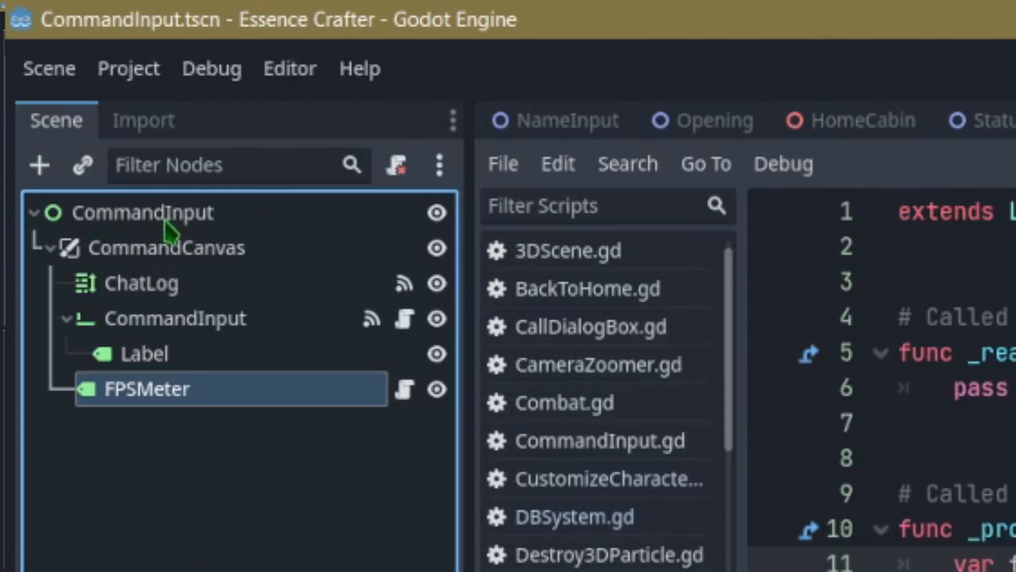
click(167, 248)
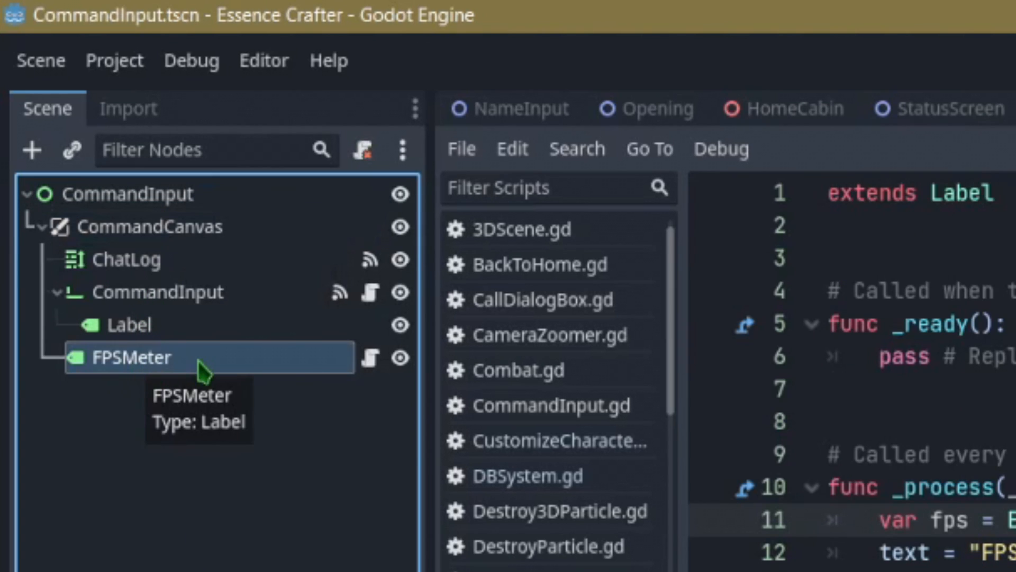
right_click(132, 356)
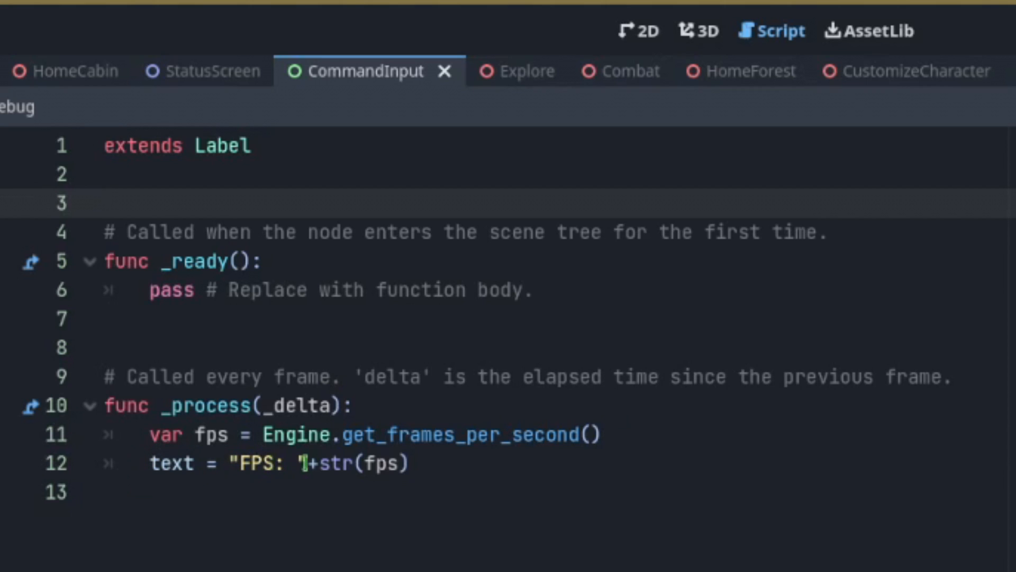
Prefix the text assignment with 'self.' and run the project to show FPS: 60.
click(433, 446)
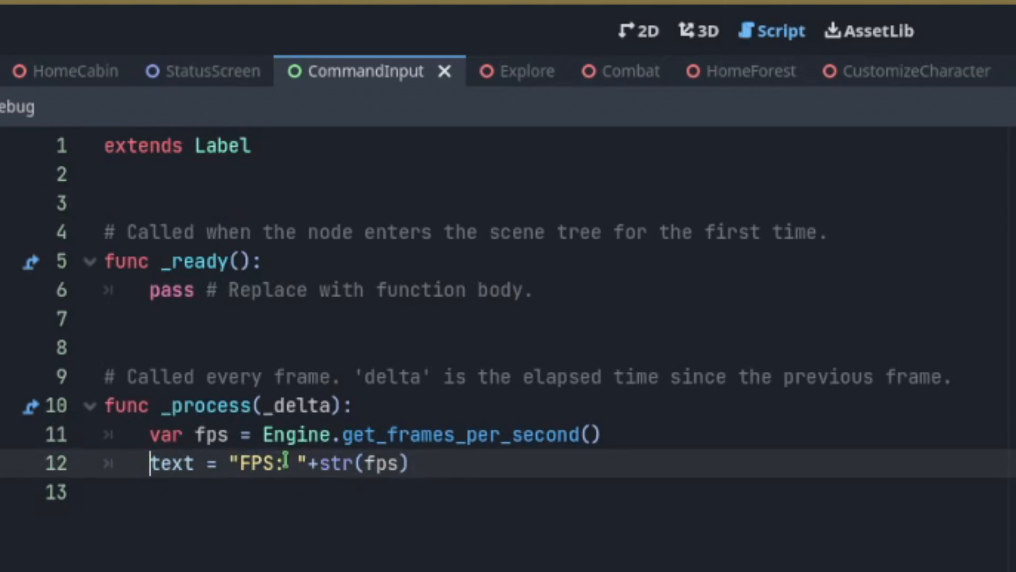
text(self.)
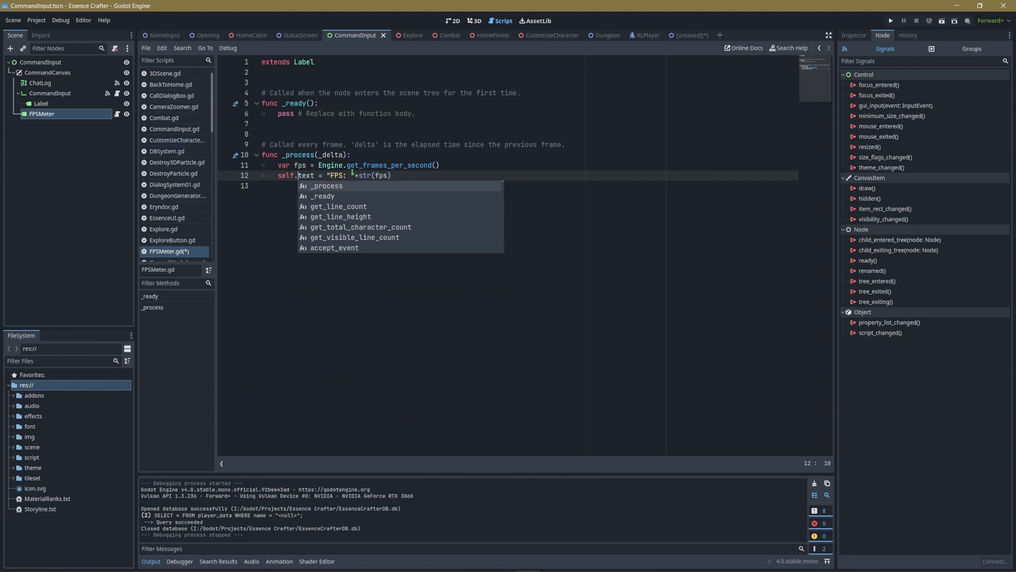
click(890, 20)
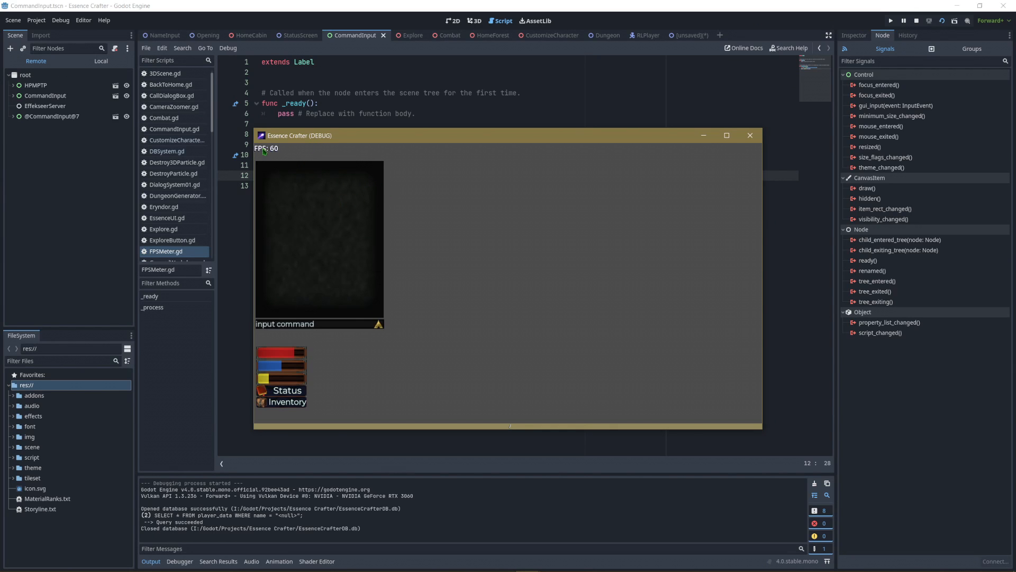
mouse_move(279, 151)
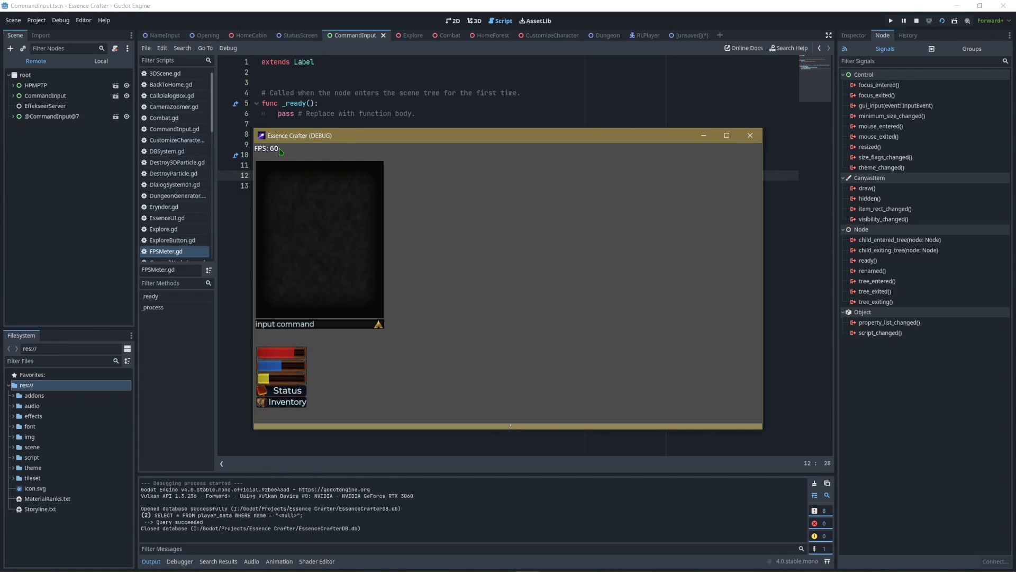
mouse_move(270, 158)
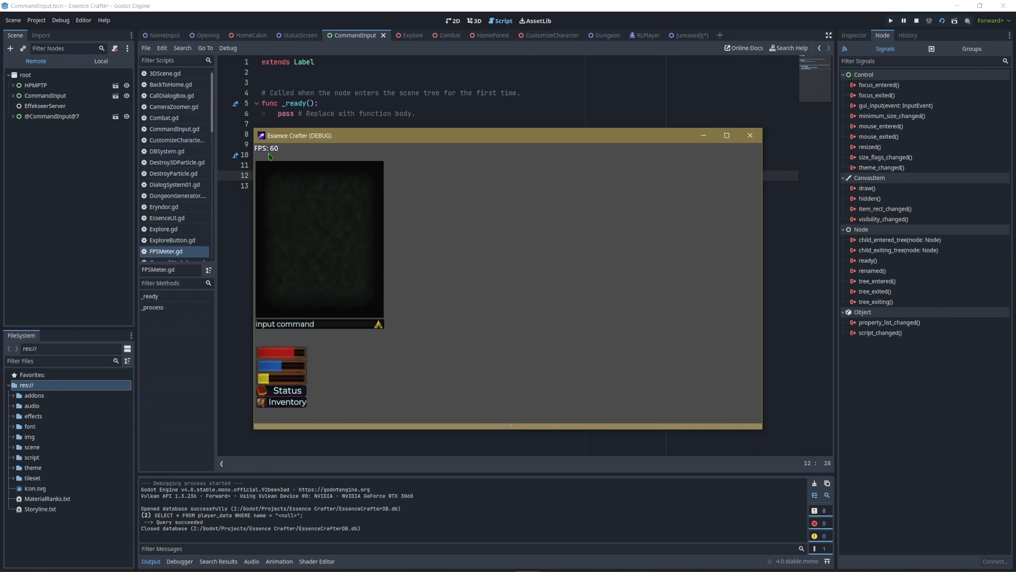